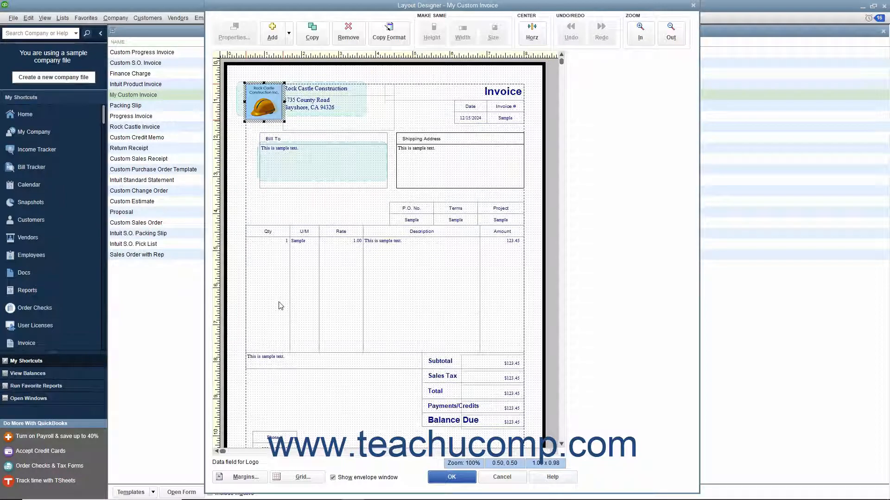
mouse_move(245, 201)
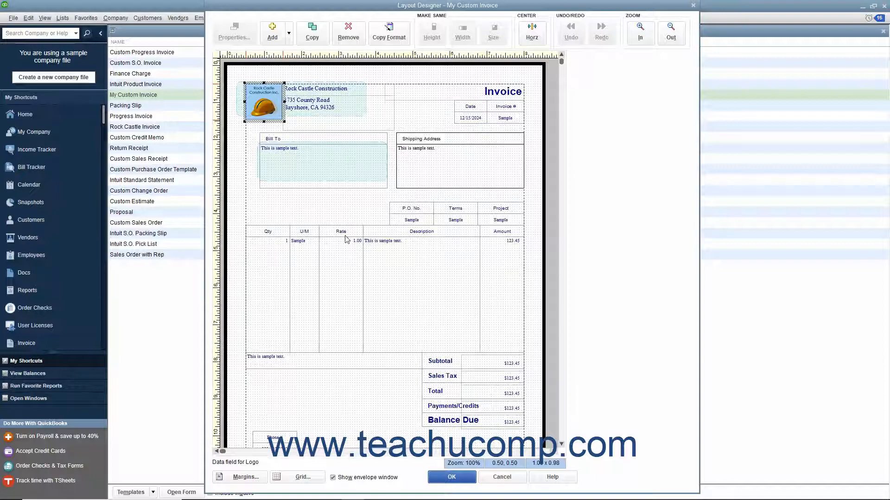
mouse_move(536, 255)
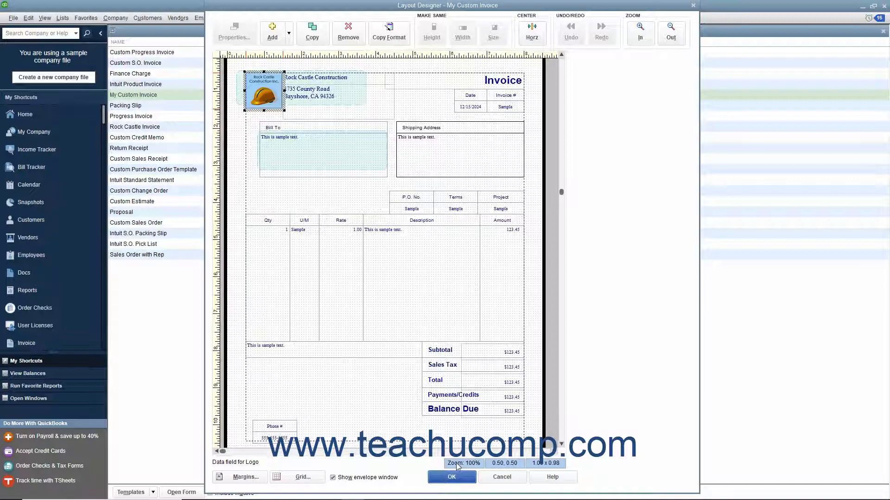
mouse_move(499, 465)
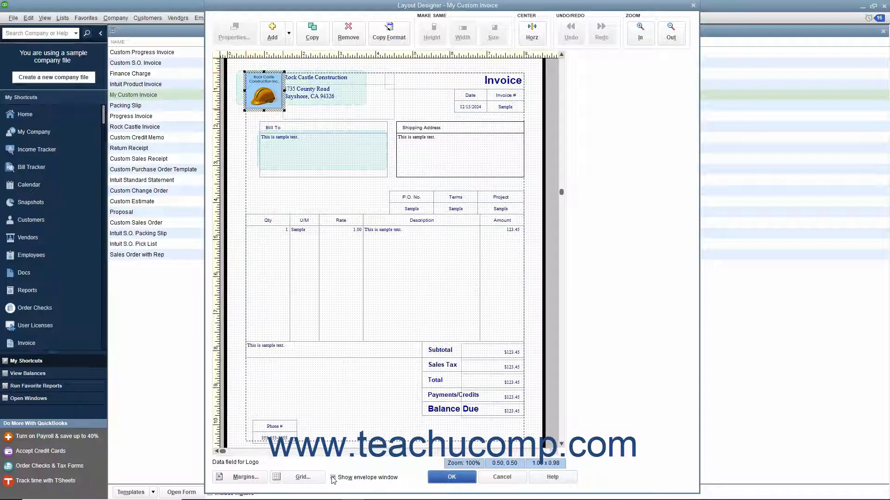
Toggle the Show envelope window option off and back on for My Custom Invoice
click(333, 477)
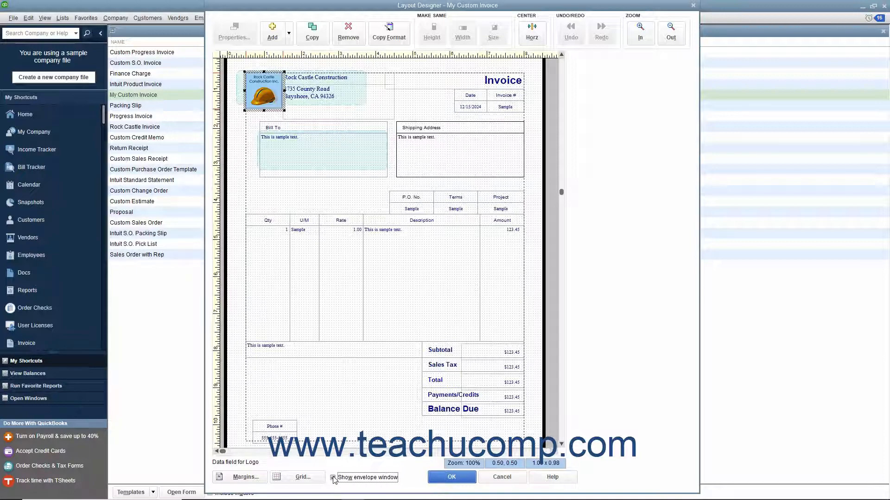
click(332, 478)
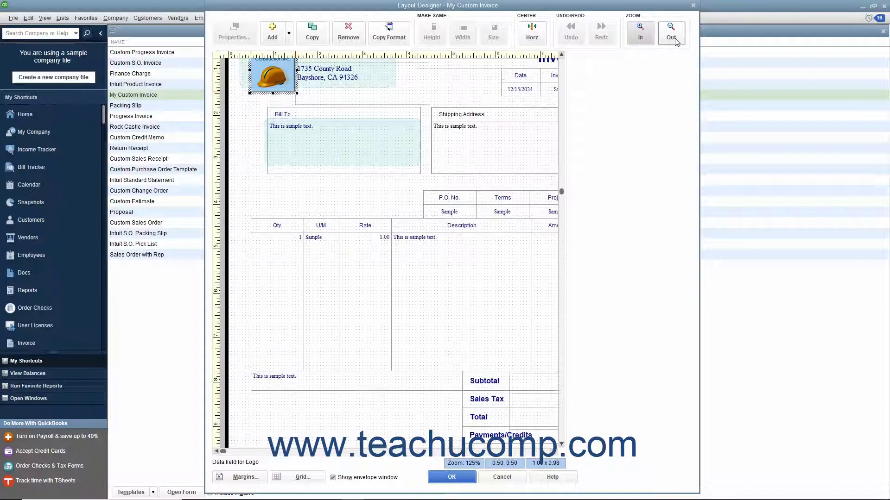
Zoom the layout out to 100% and move the Phone # label higher on the form
click(671, 32)
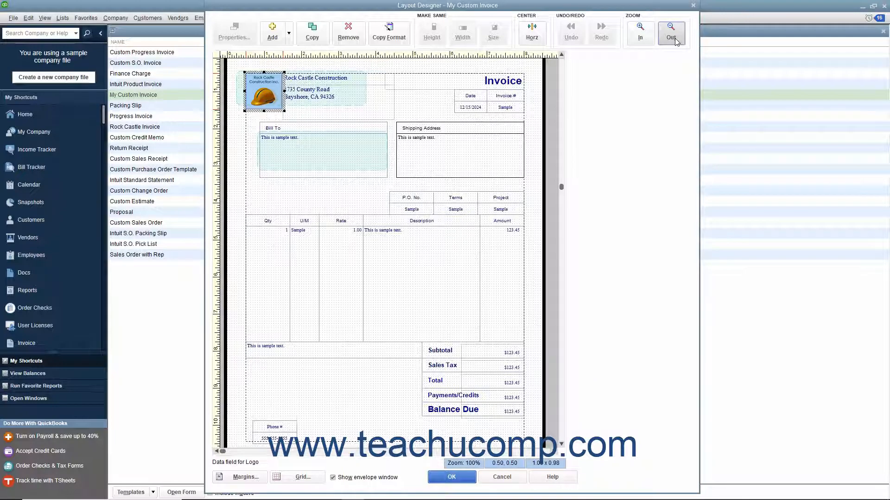
click(670, 29)
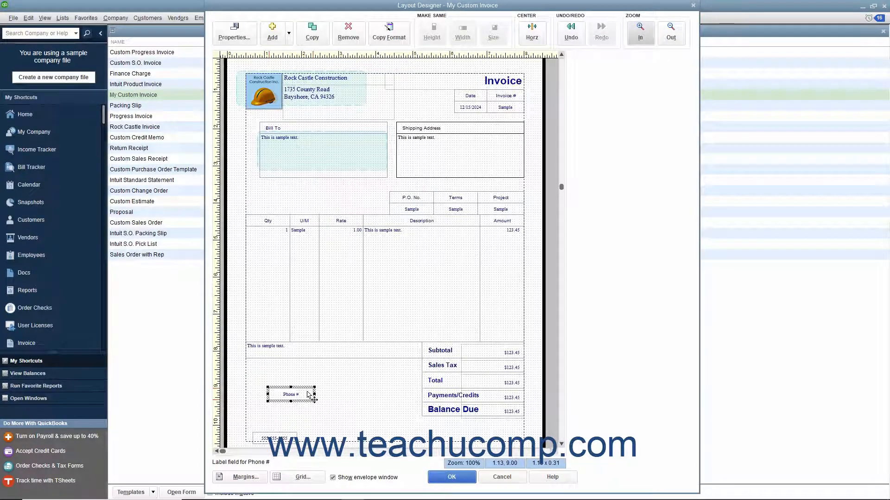
click(570, 32)
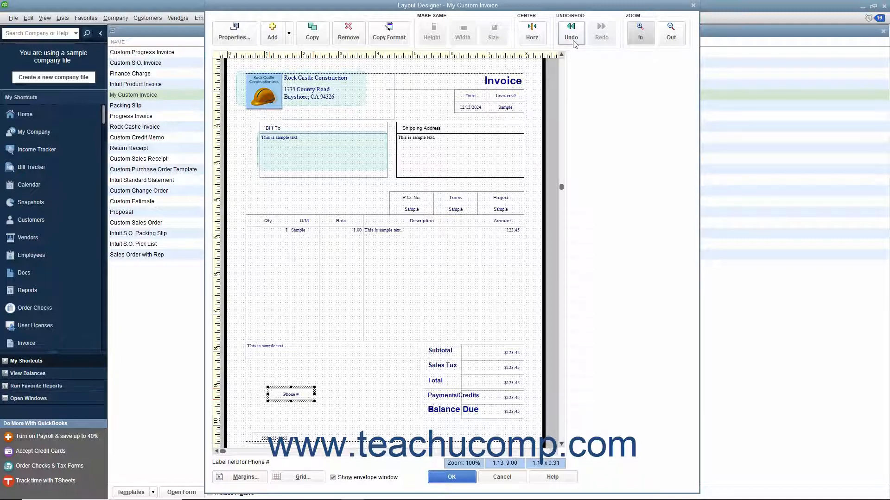
click(570, 33)
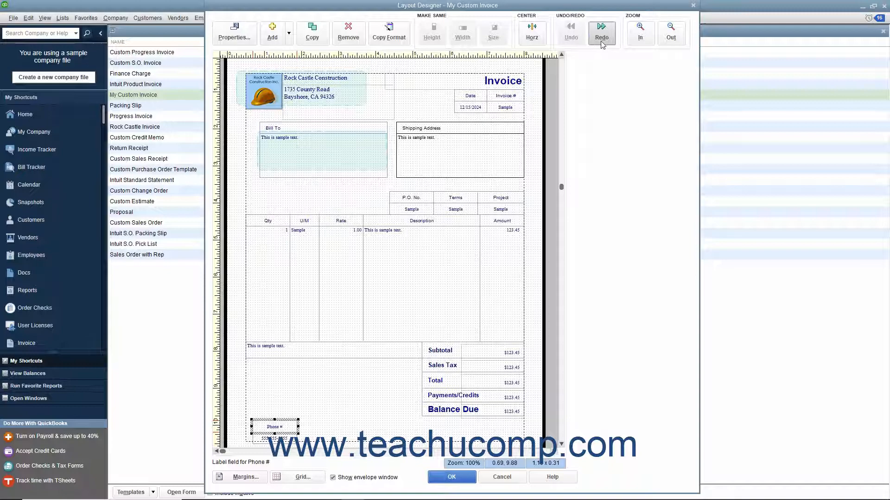
click(601, 32)
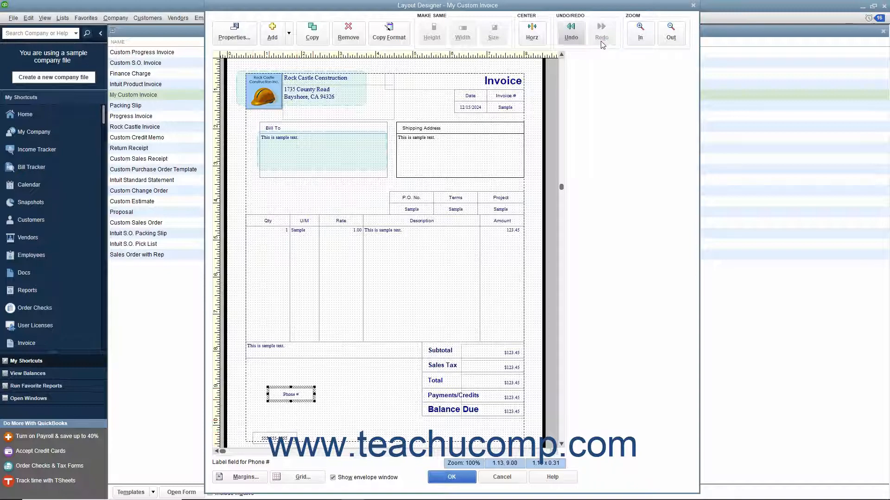